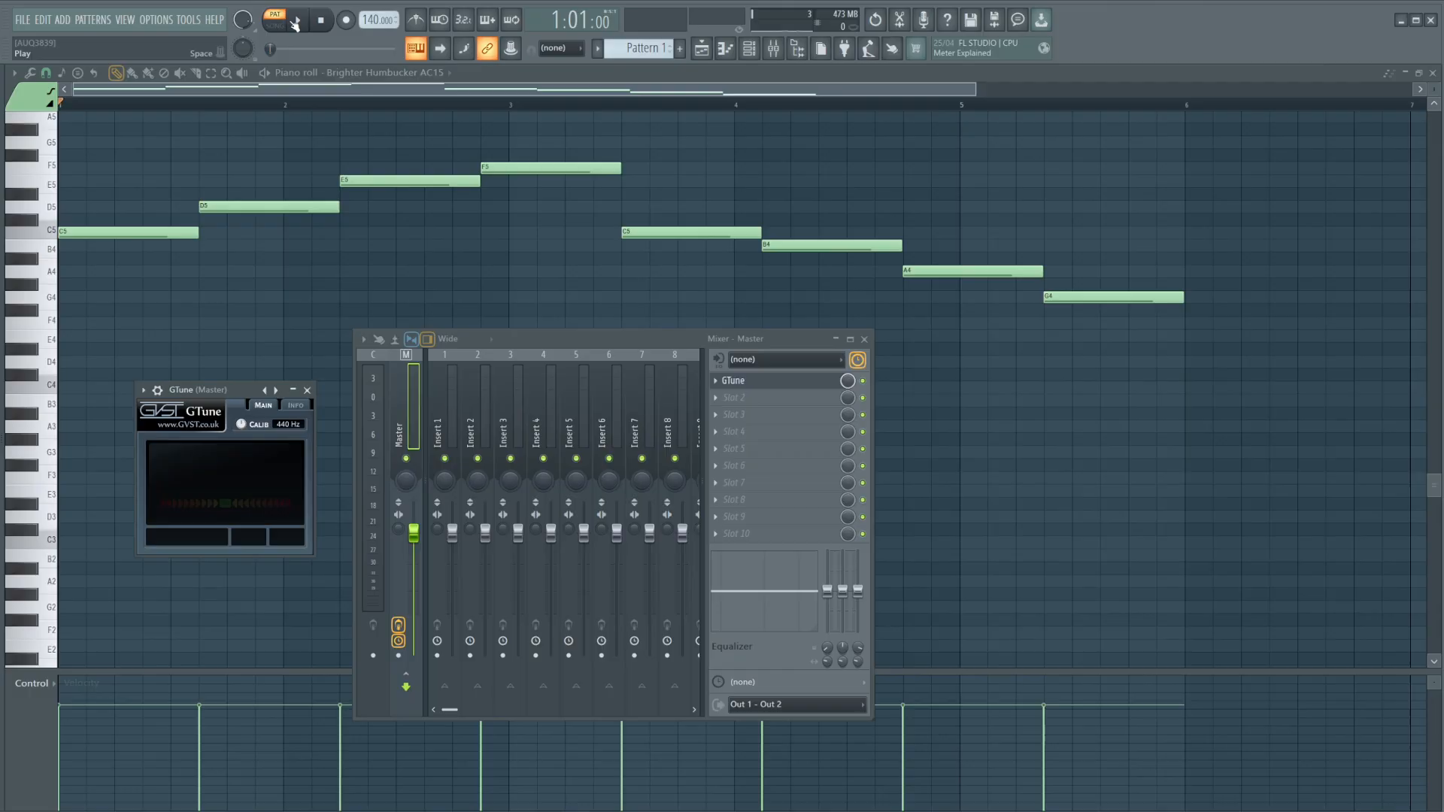
Play the melody through the master so GTune reads pitches like E and F, then stop
click(274, 18)
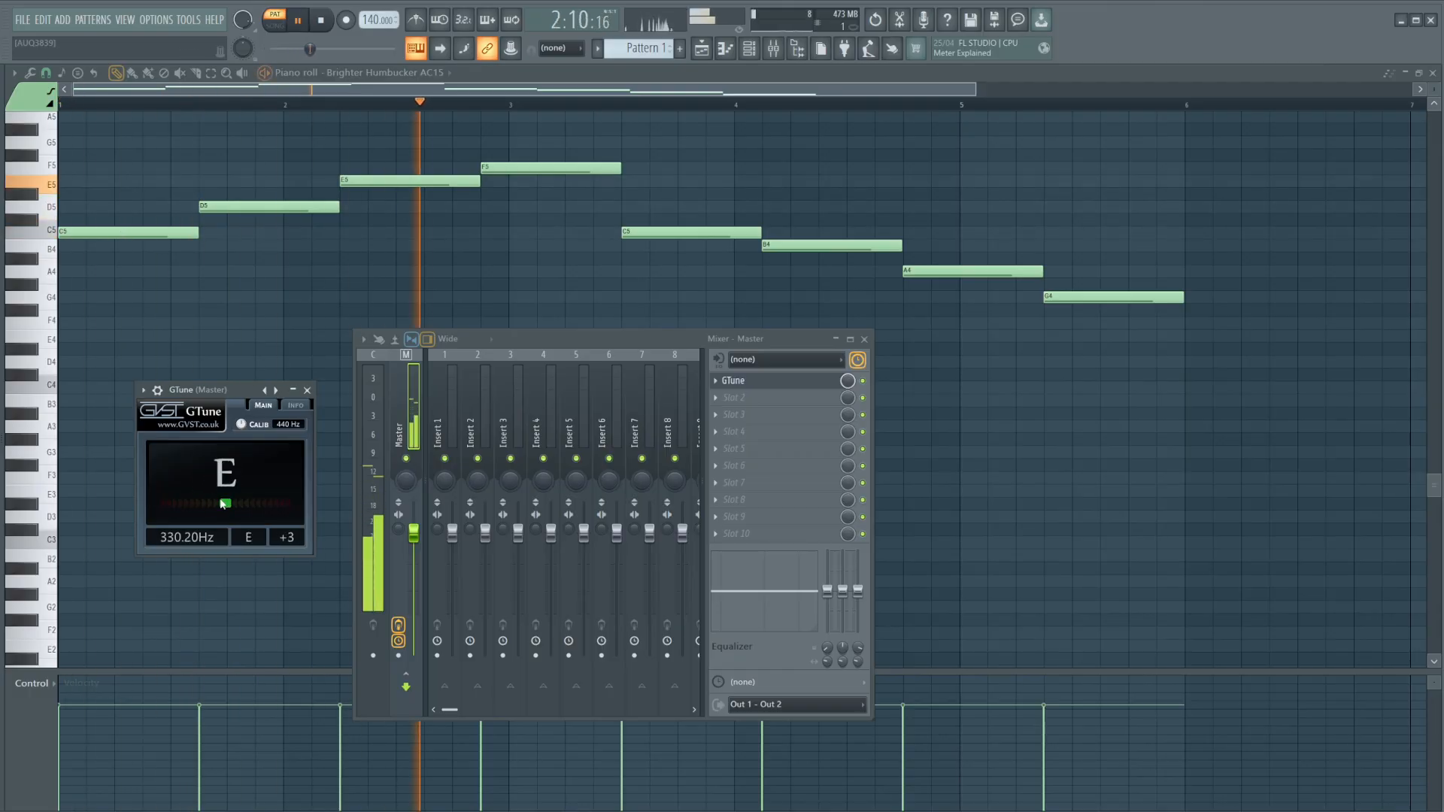
click(297, 18)
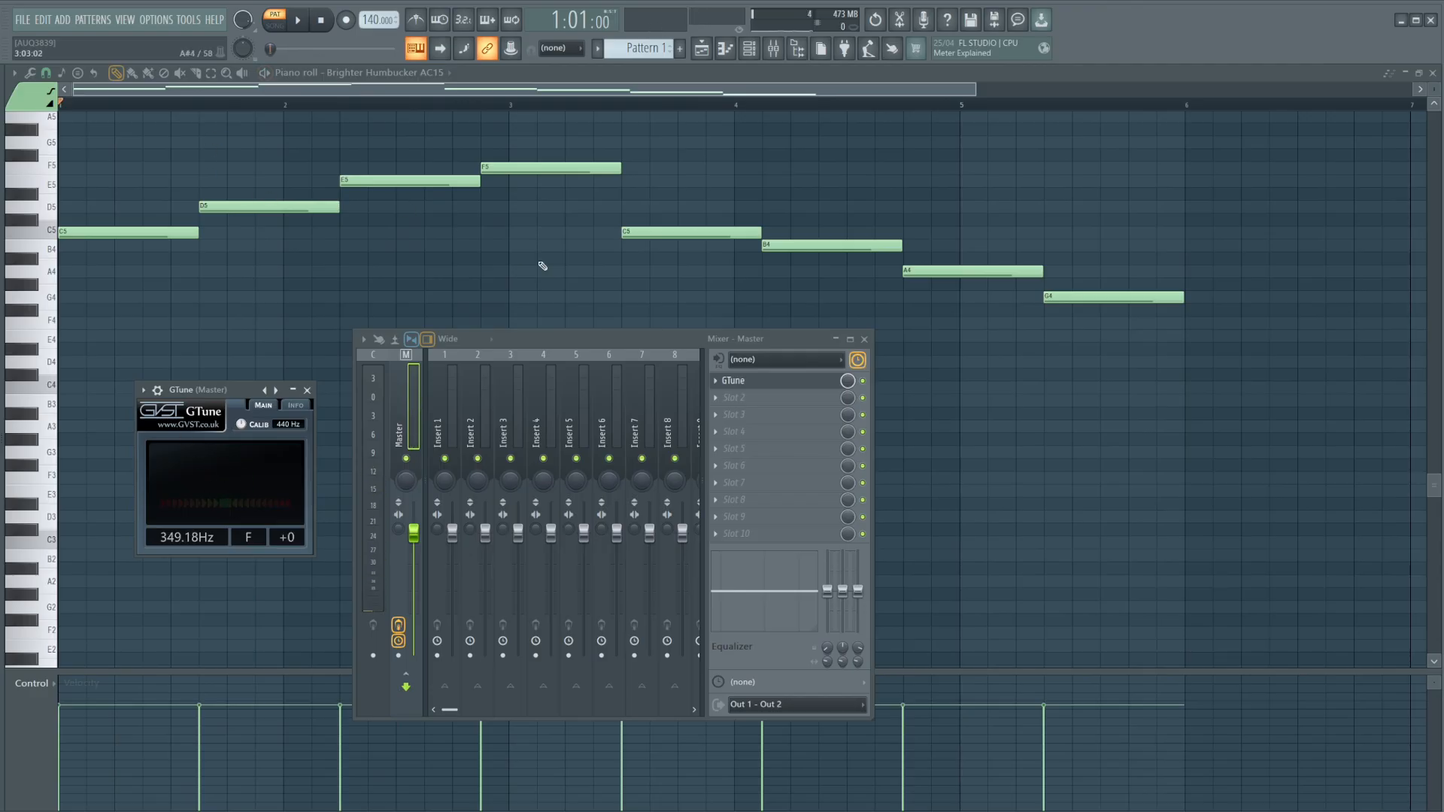
Bring up the options for finding Attack Kick 29 among the kick samples
right_click(733, 381)
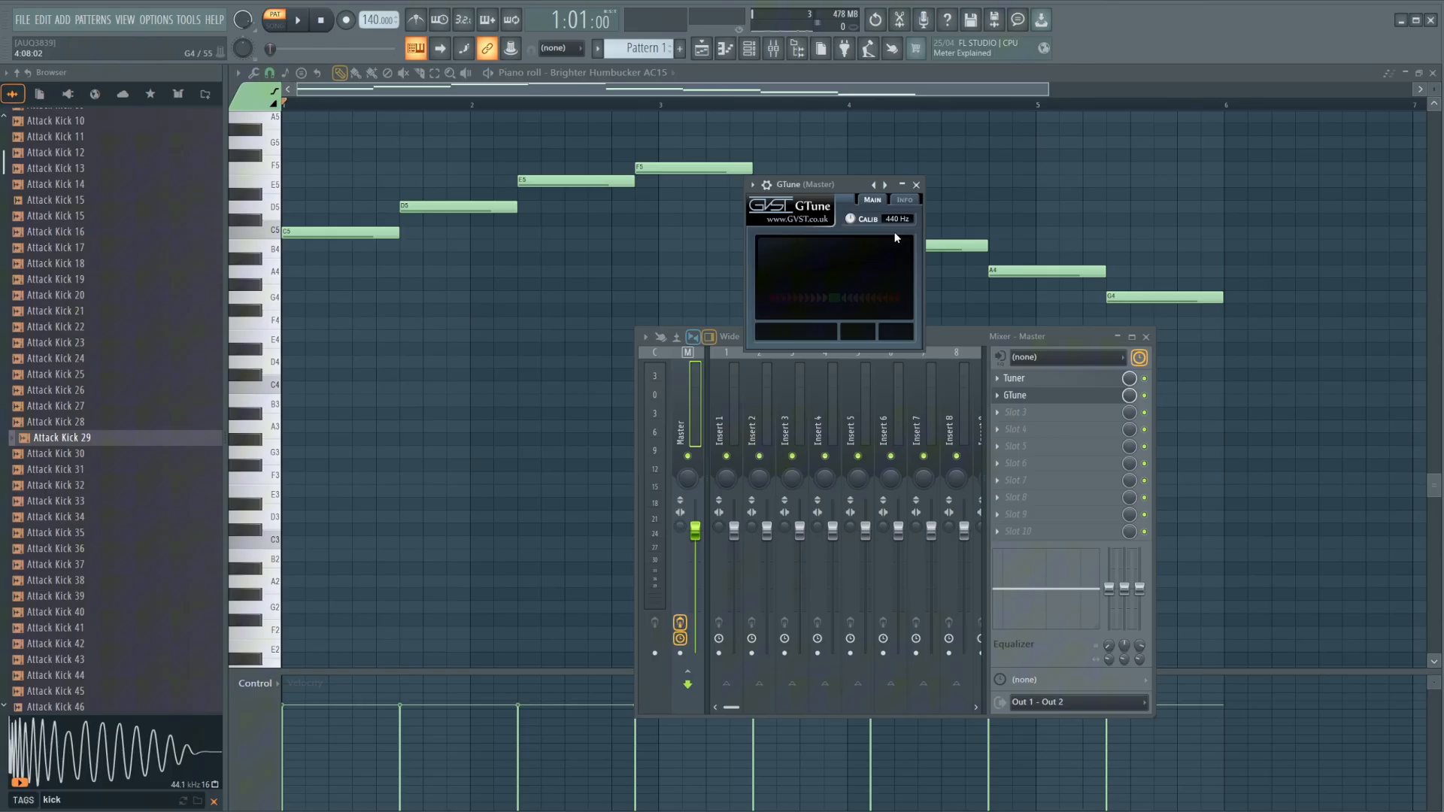
Drop Attack Kick 29 at the start of Track 5 and send it to Edison for editing
drag(807, 183, 498, 329)
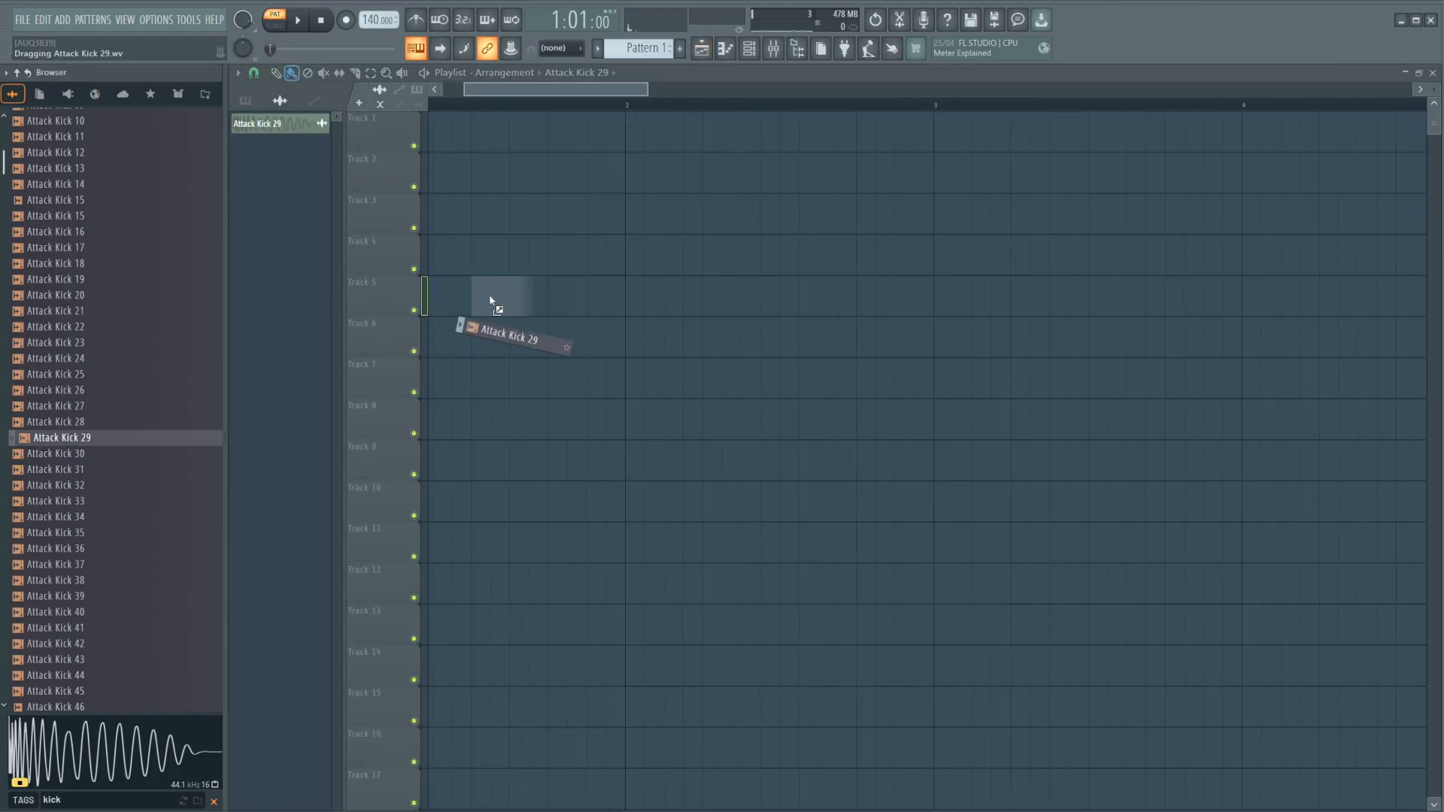
drag(511, 331, 451, 295)
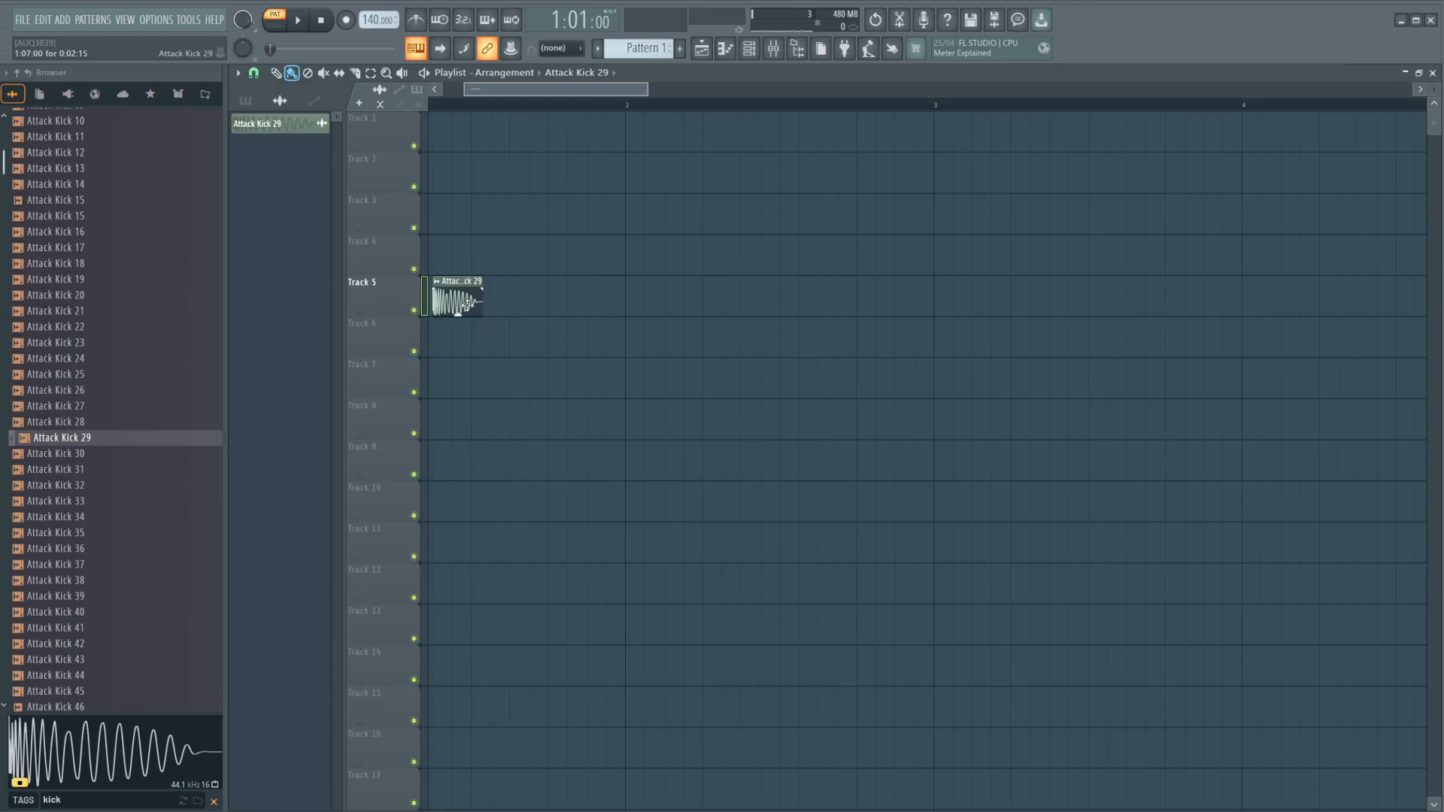
right_click(456, 295)
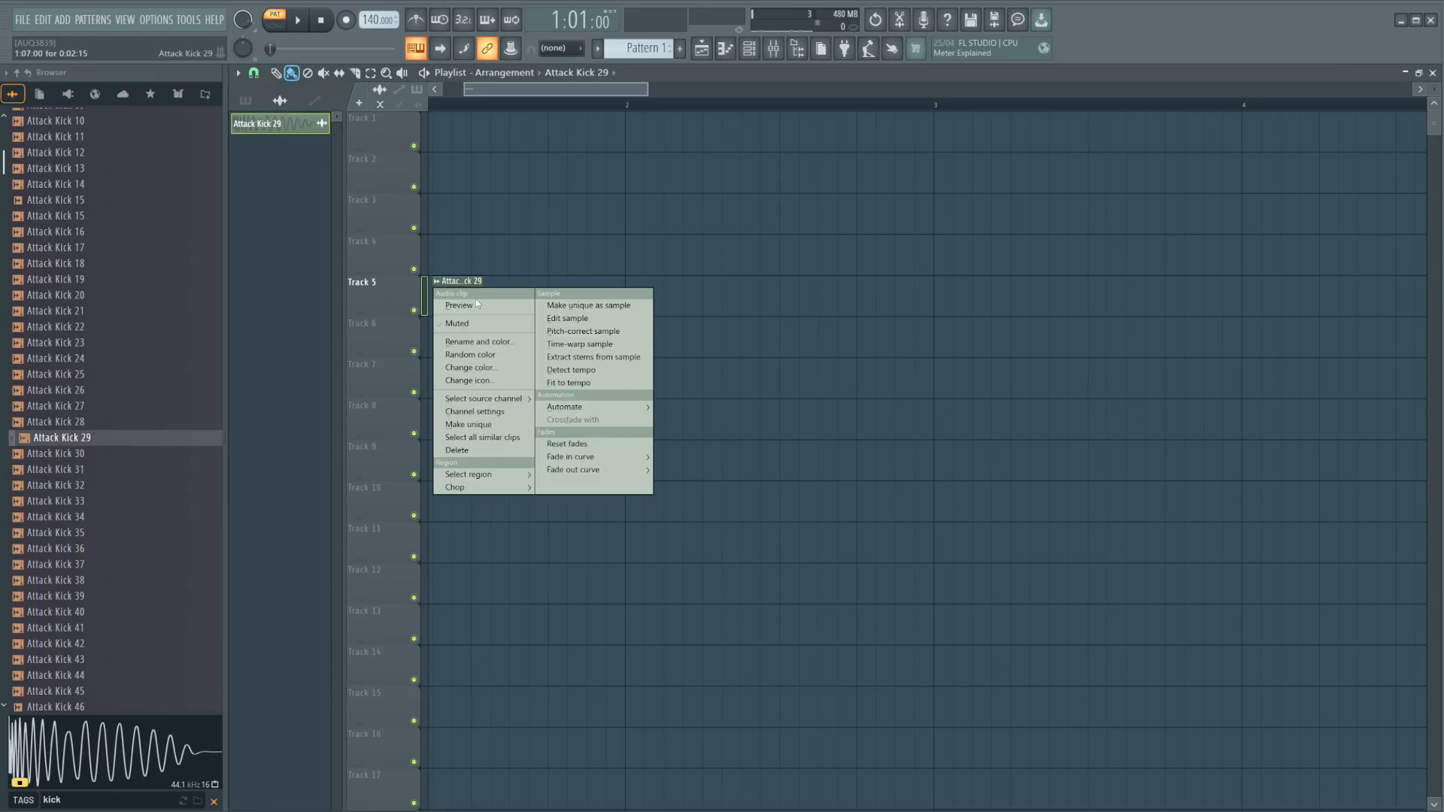
mouse_move(567, 319)
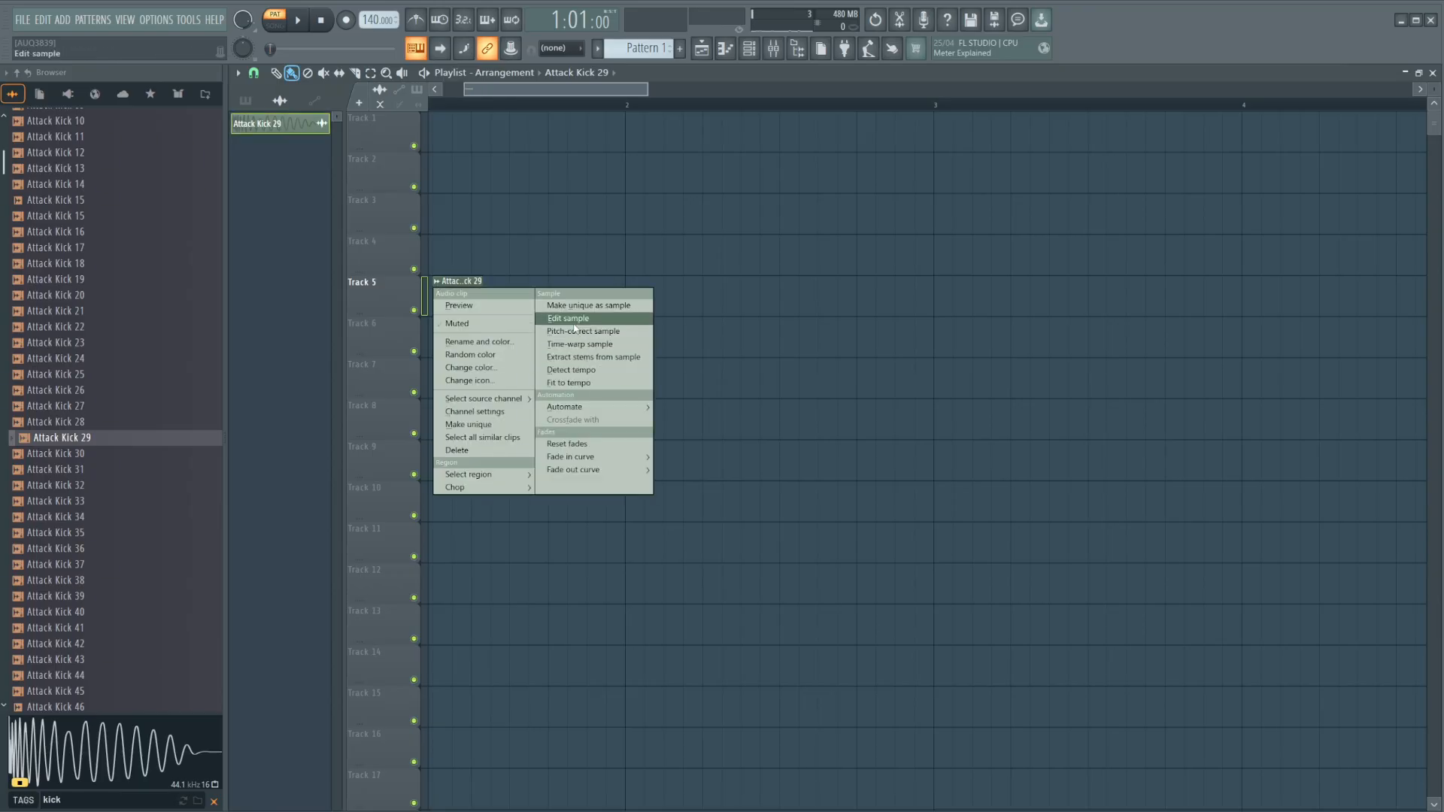
click(569, 319)
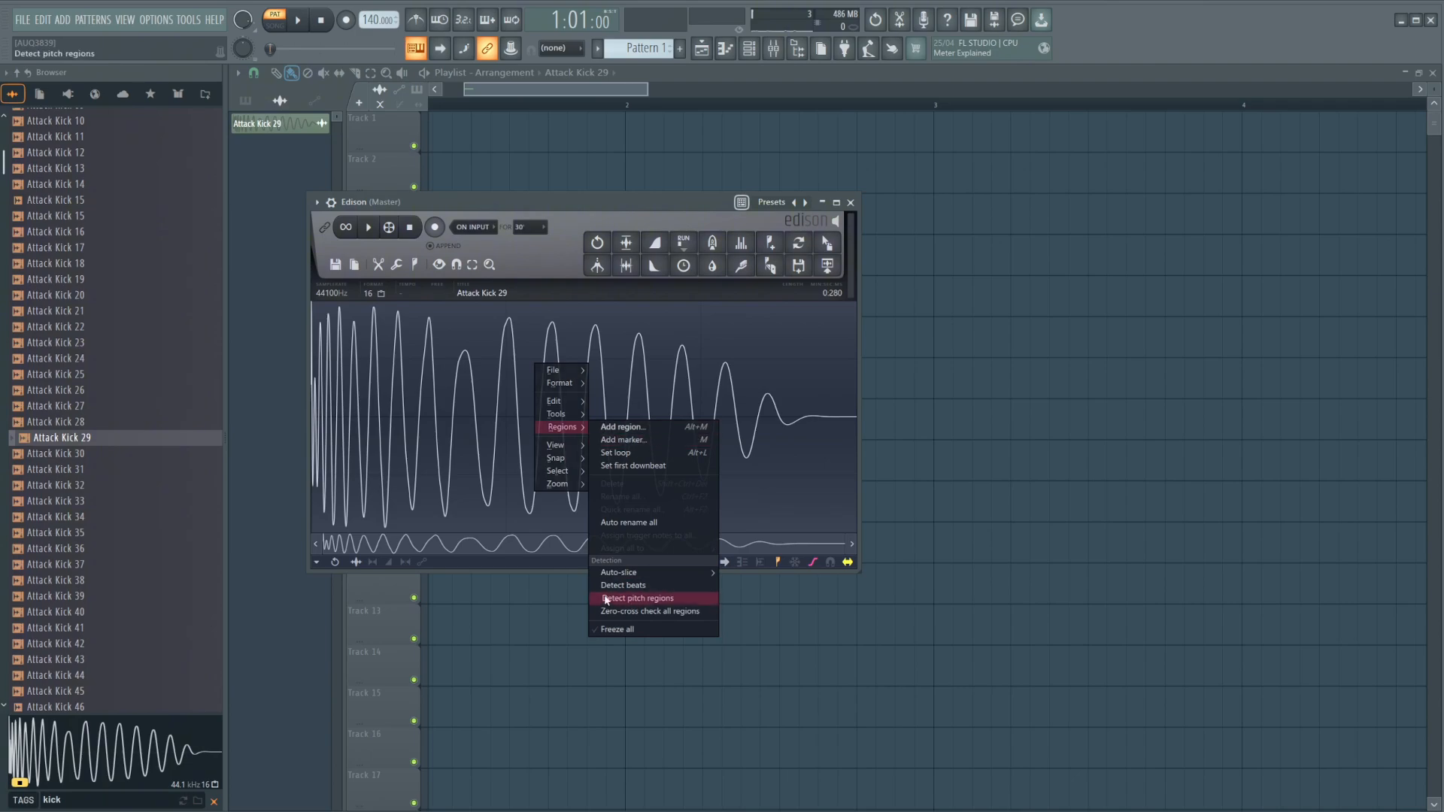
Run Detect pitch regions on the Attack Kick 29 waveform in Edison
click(636, 597)
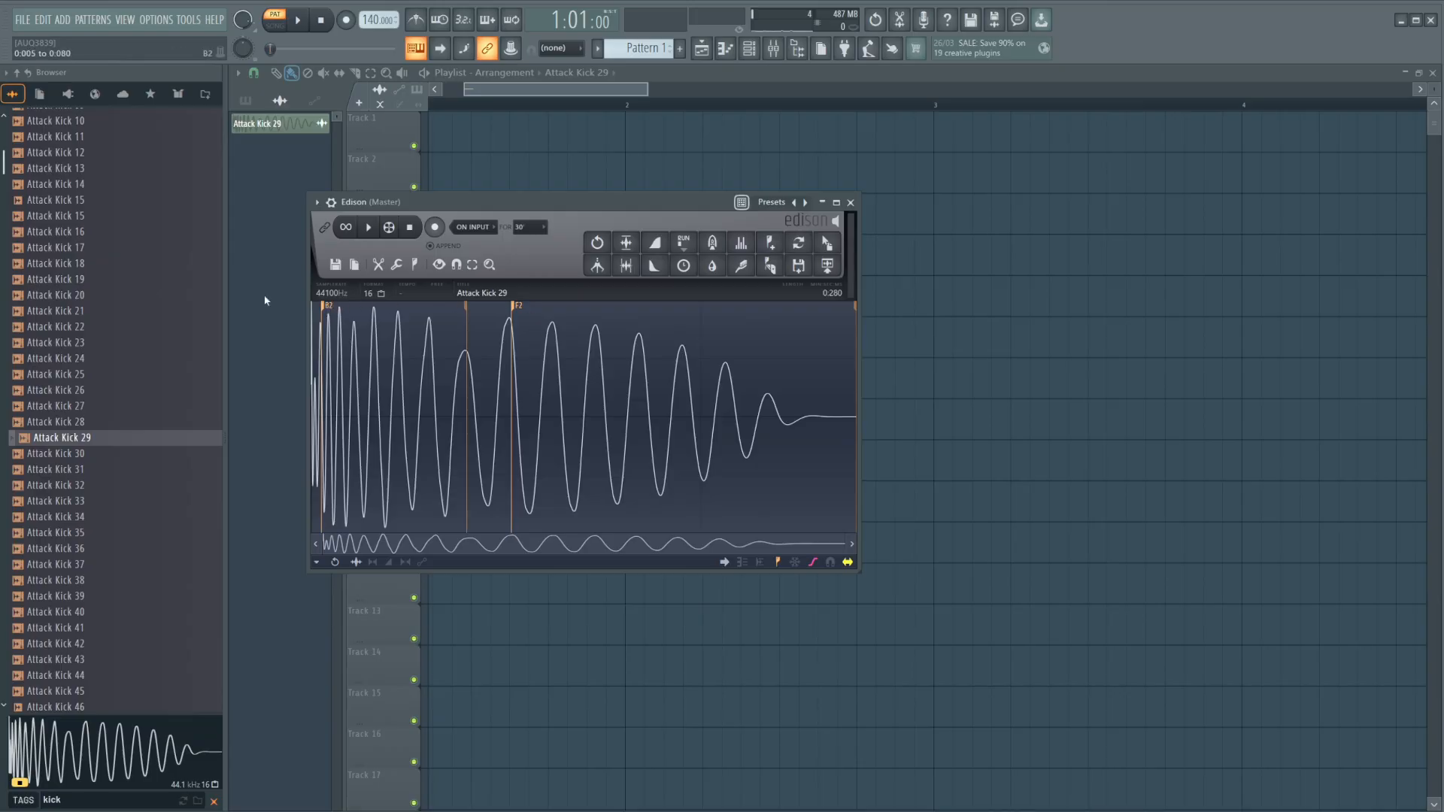
mouse_move(425, 274)
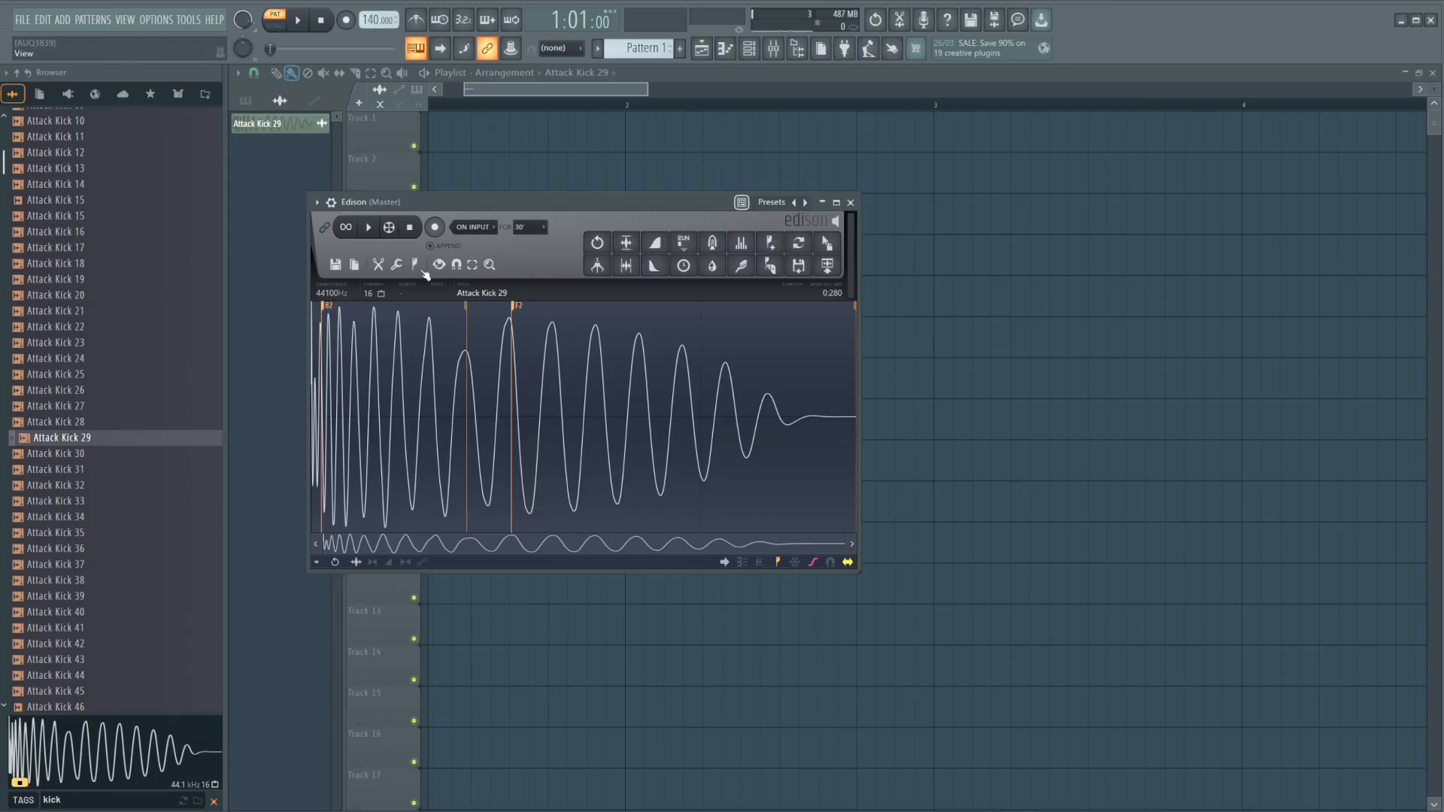